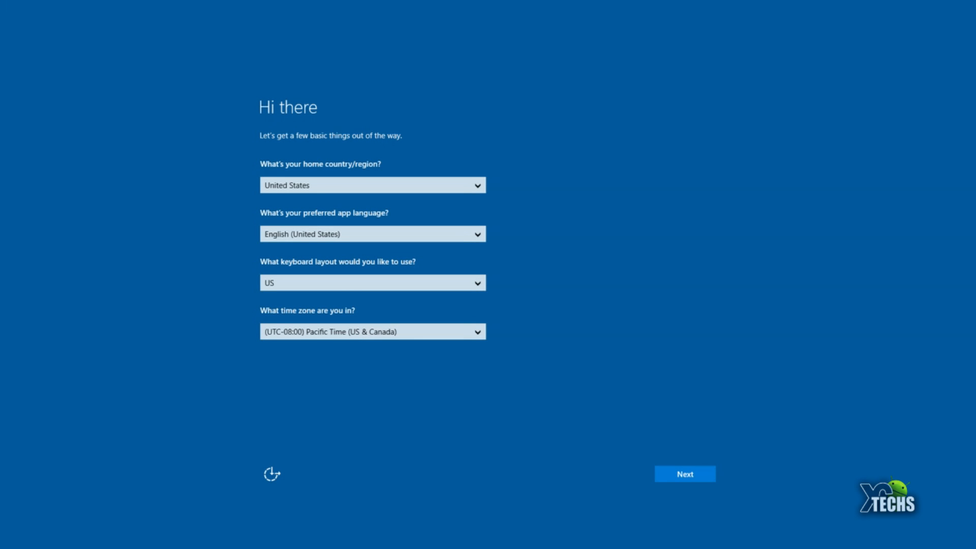
Keep the default US region, English language, US keyboard and Pacific time zone, then continue
click(684, 474)
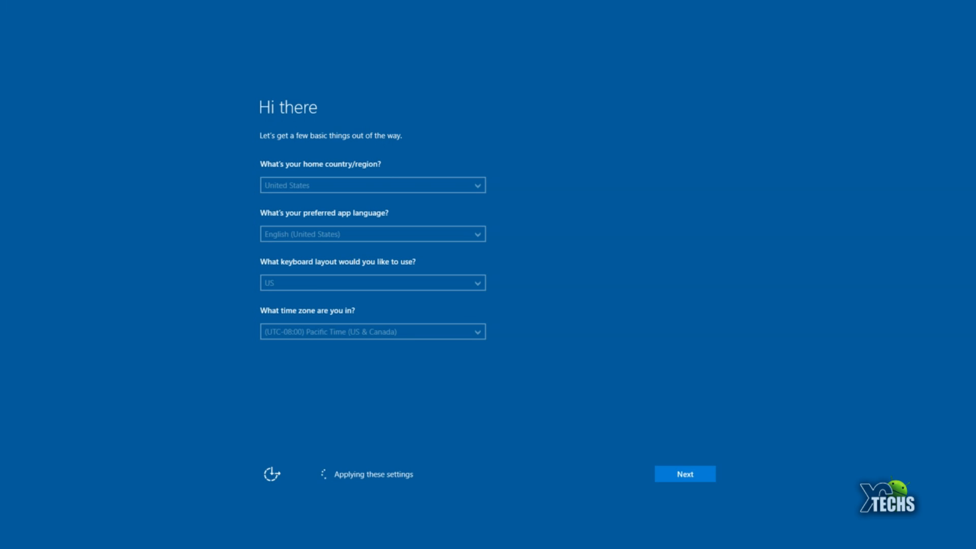
click(684, 474)
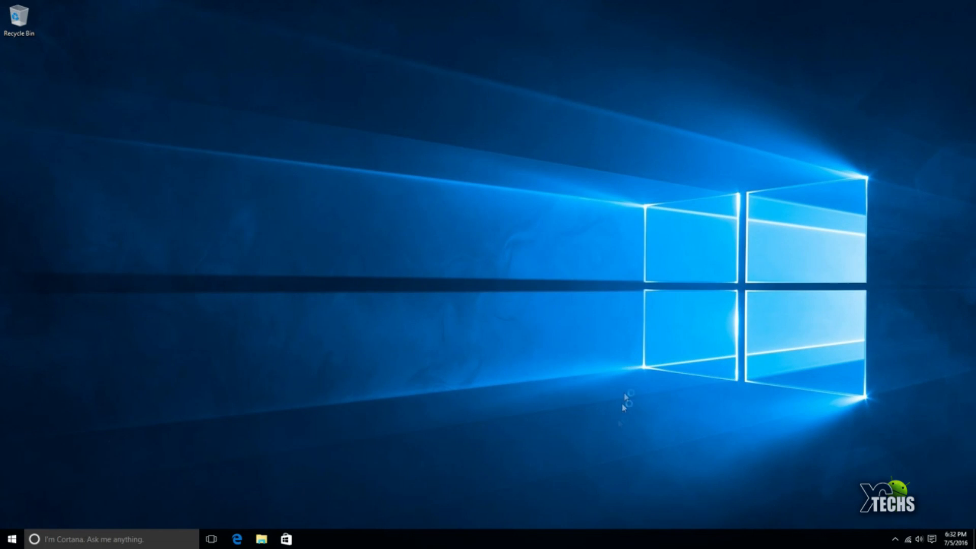
mouse_move(615, 413)
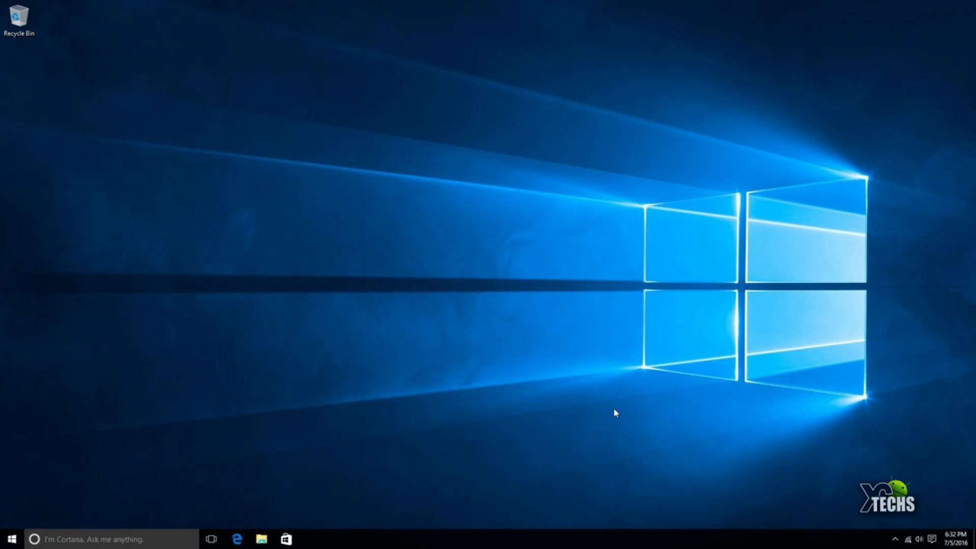
mouse_move(84, 539)
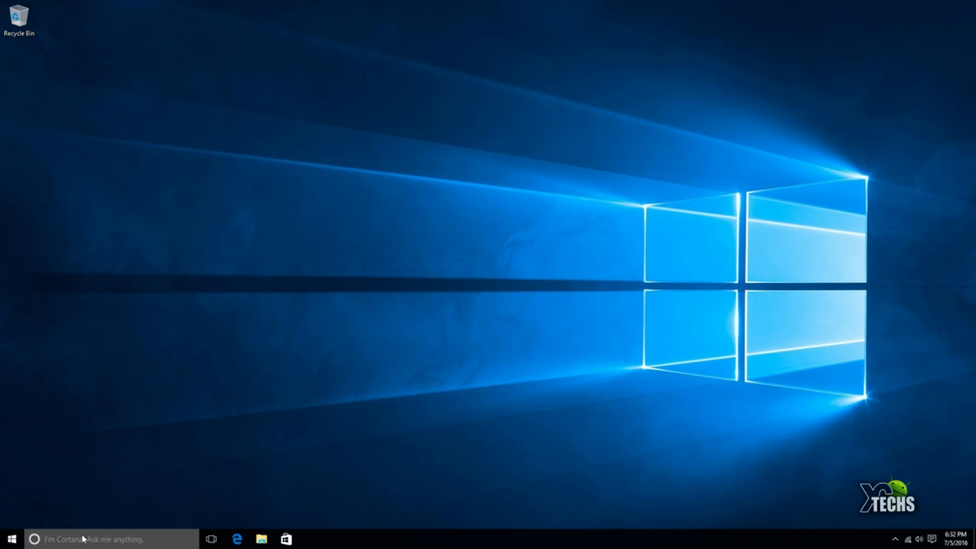
click(11, 539)
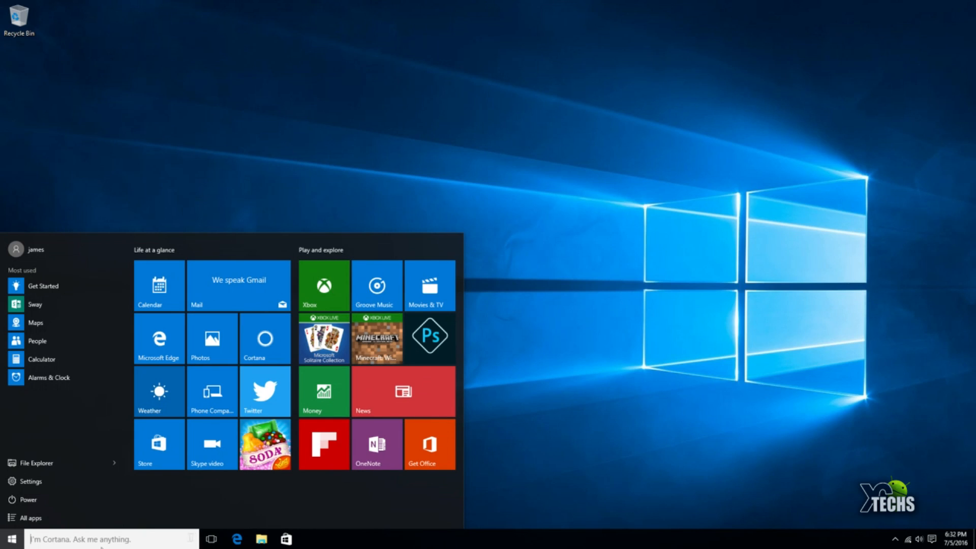
click(94, 539)
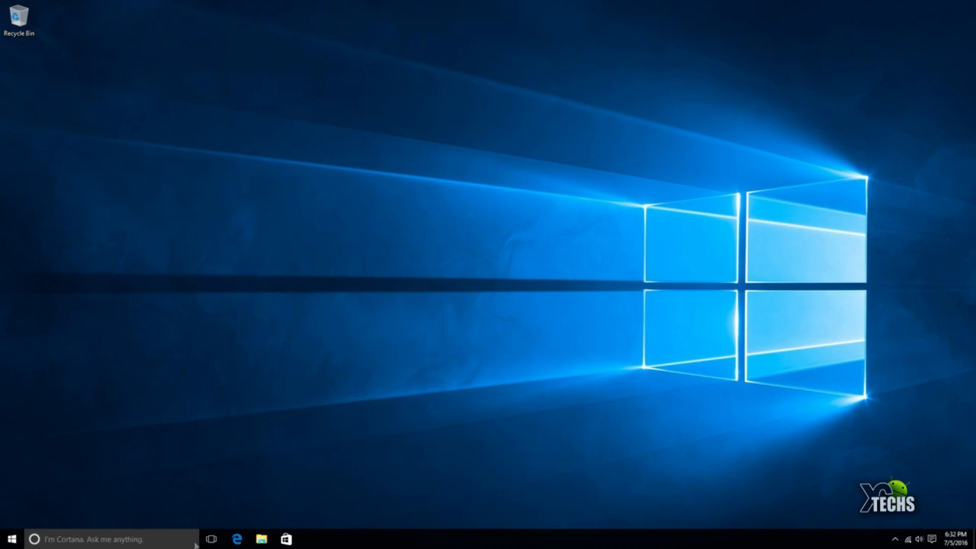
mouse_move(322, 546)
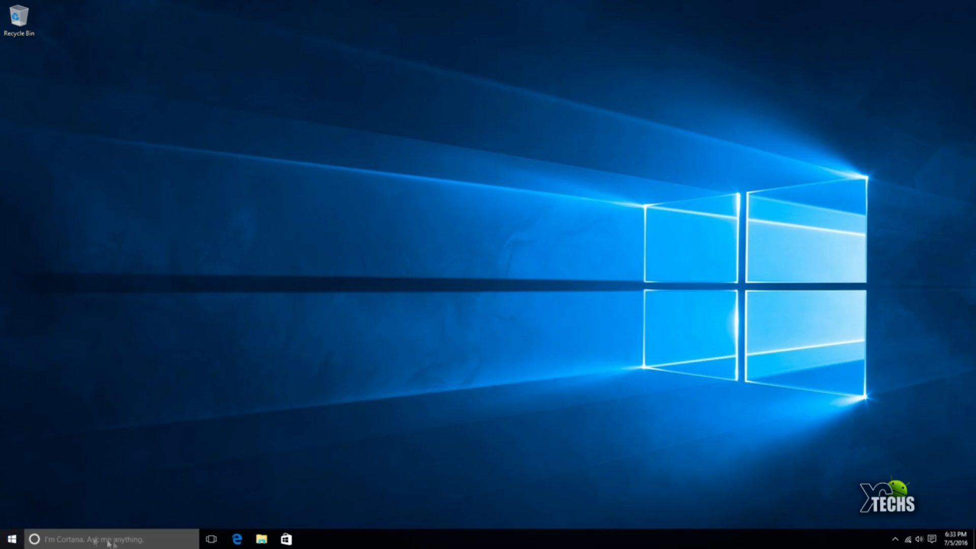
mouse_move(358, 540)
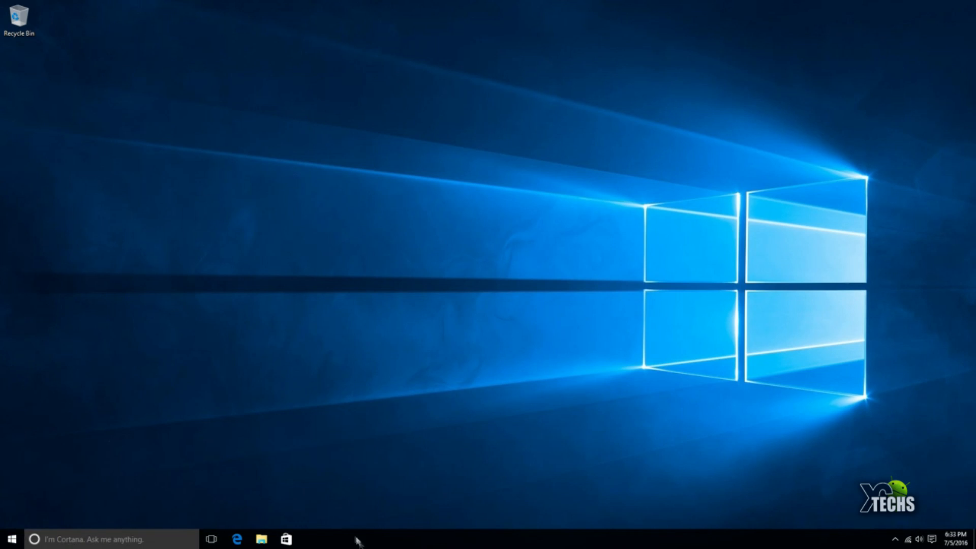
mouse_move(316, 543)
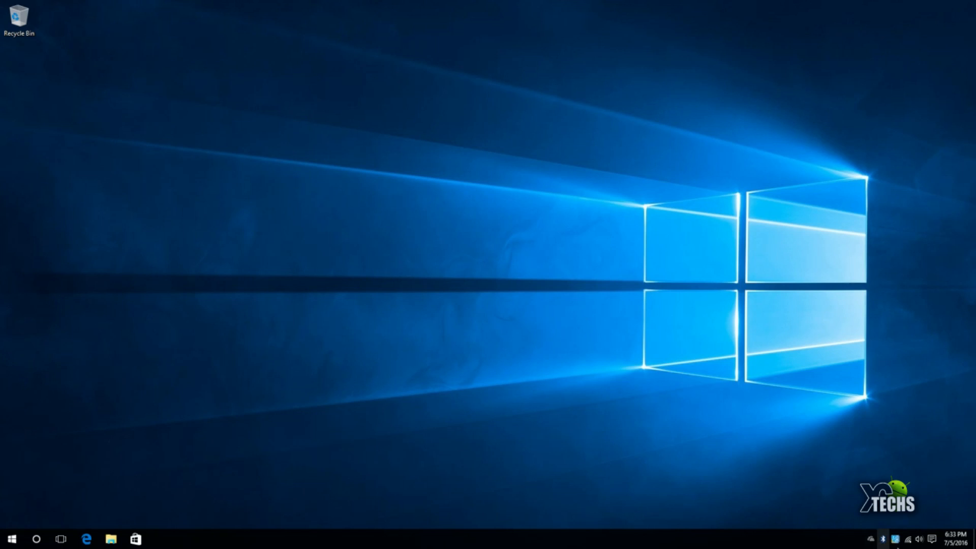
mouse_move(880, 539)
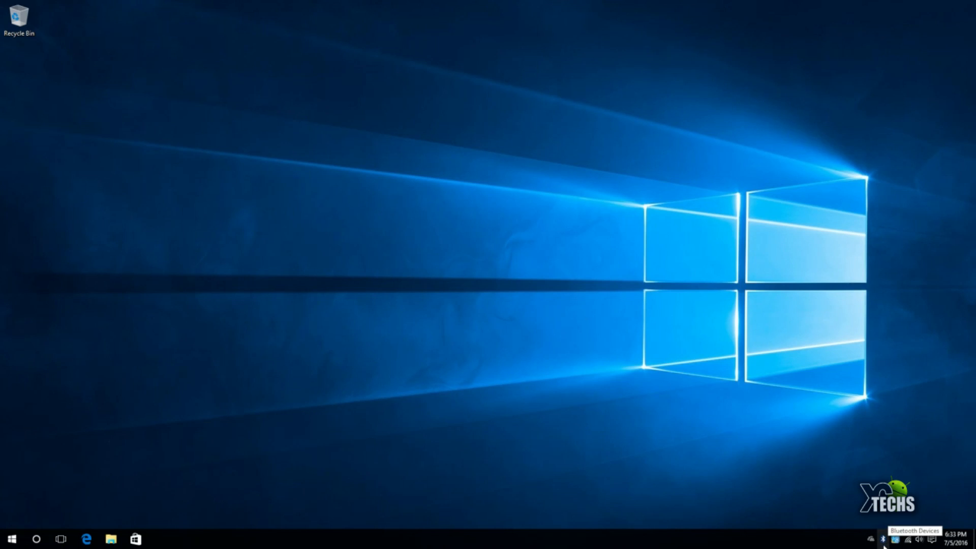
mouse_move(624, 369)
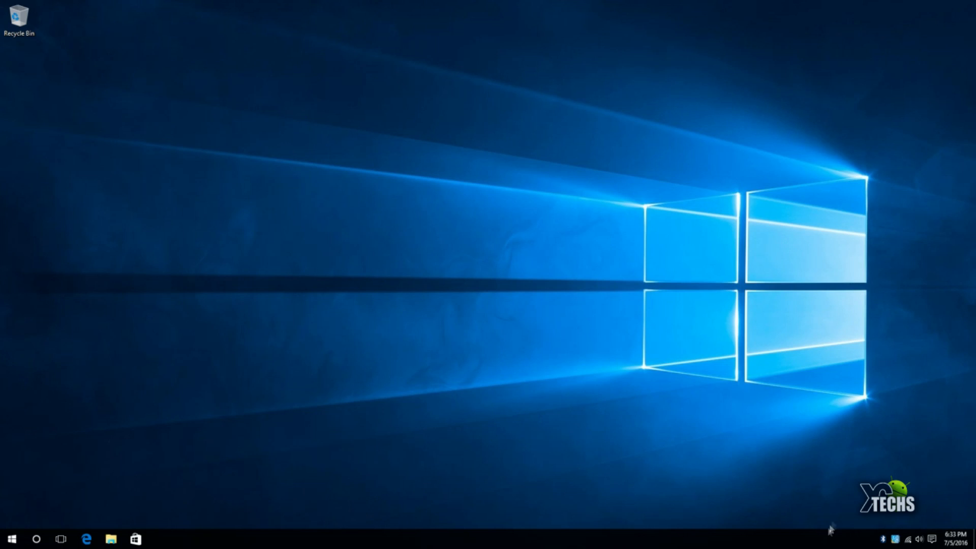
mouse_move(892, 531)
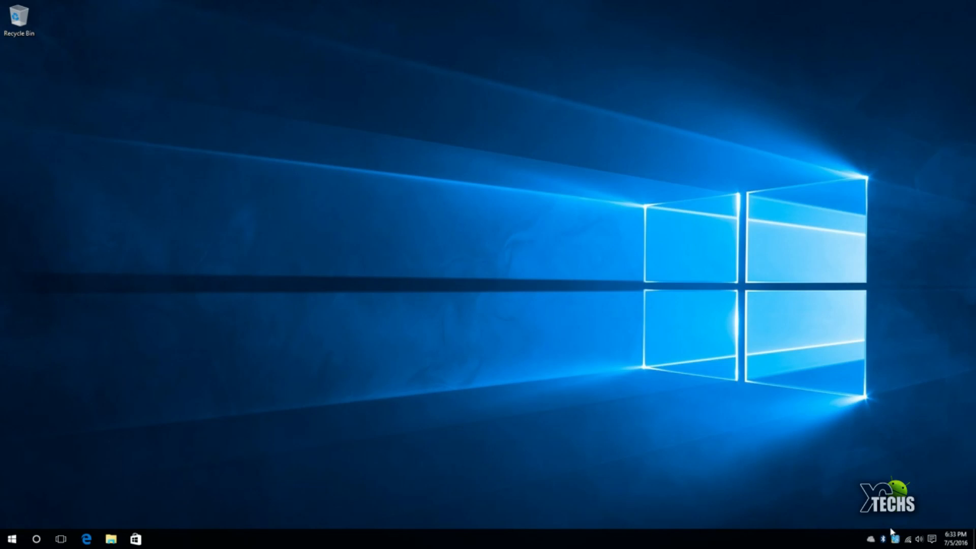
right_click(883, 537)
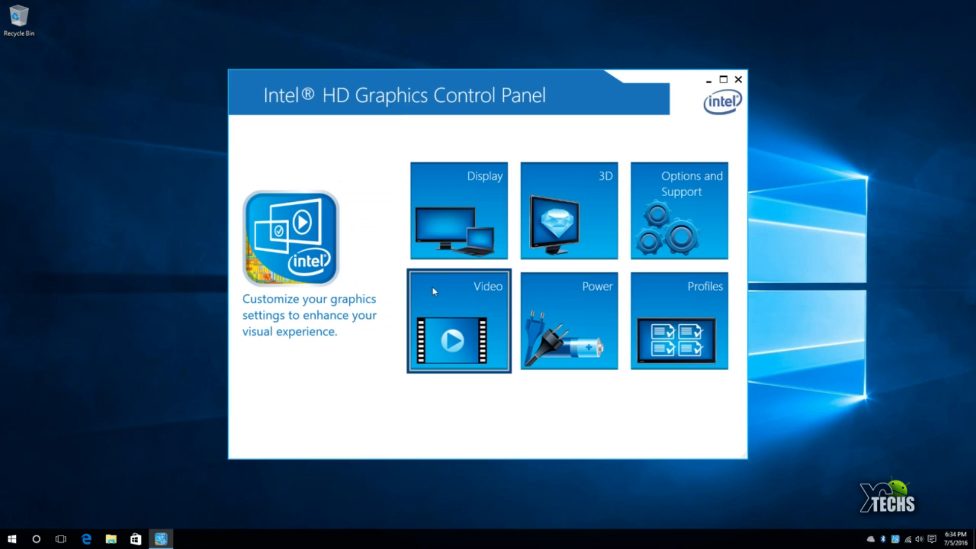
click(739, 79)
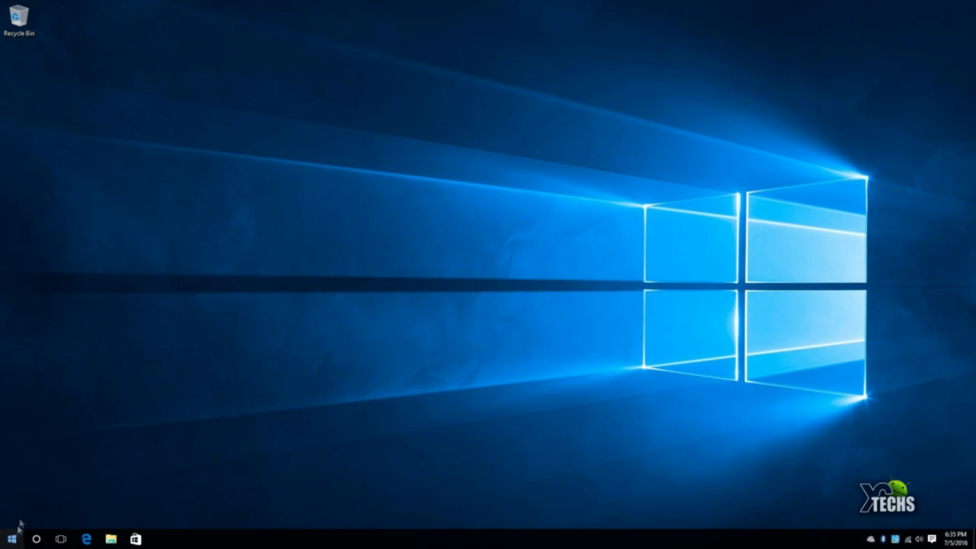
mouse_move(113, 498)
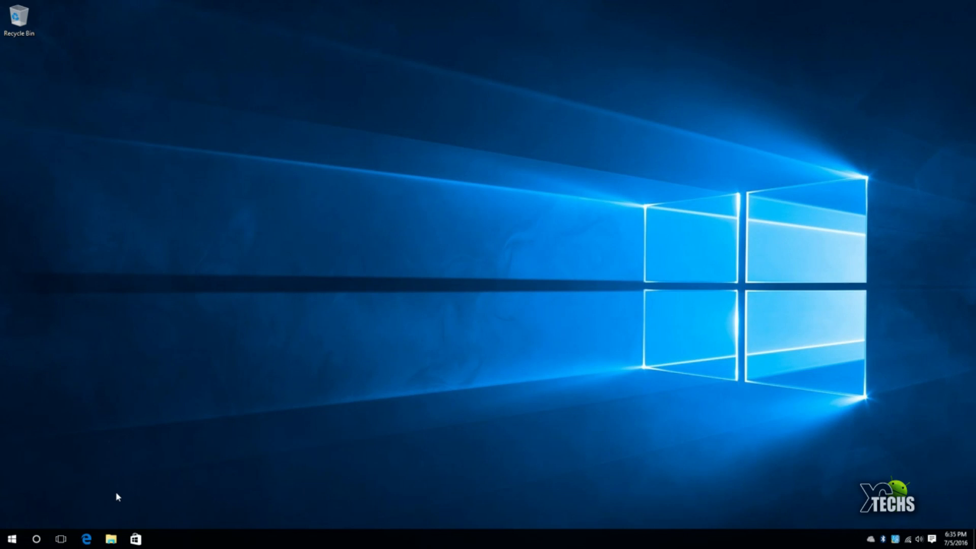
mouse_move(98, 510)
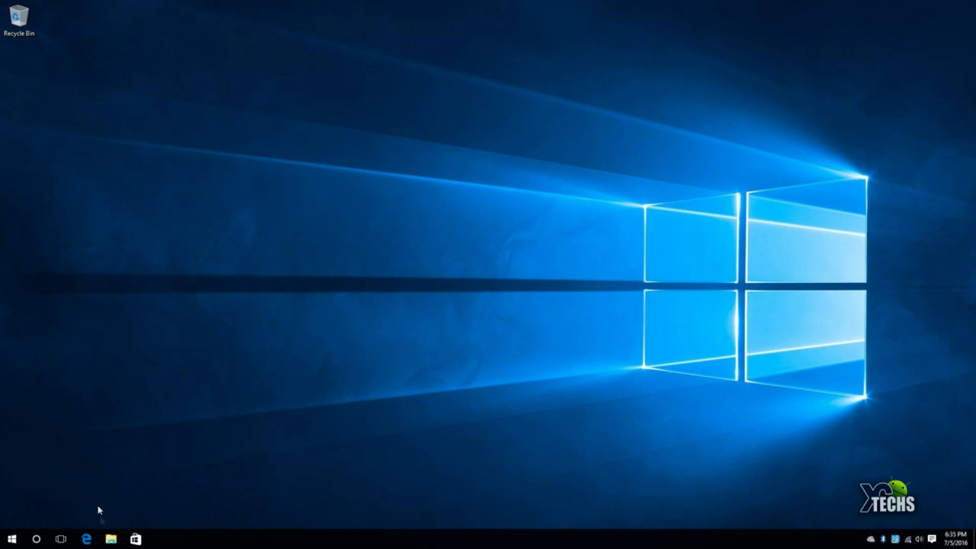
mouse_move(5, 530)
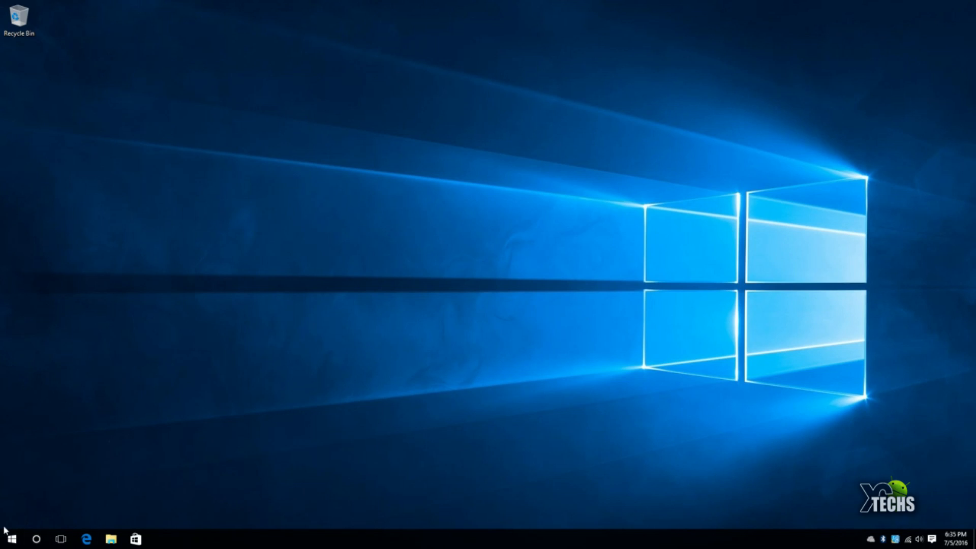
Open Settings from the Start menu and go to System's Display page
click(11, 539)
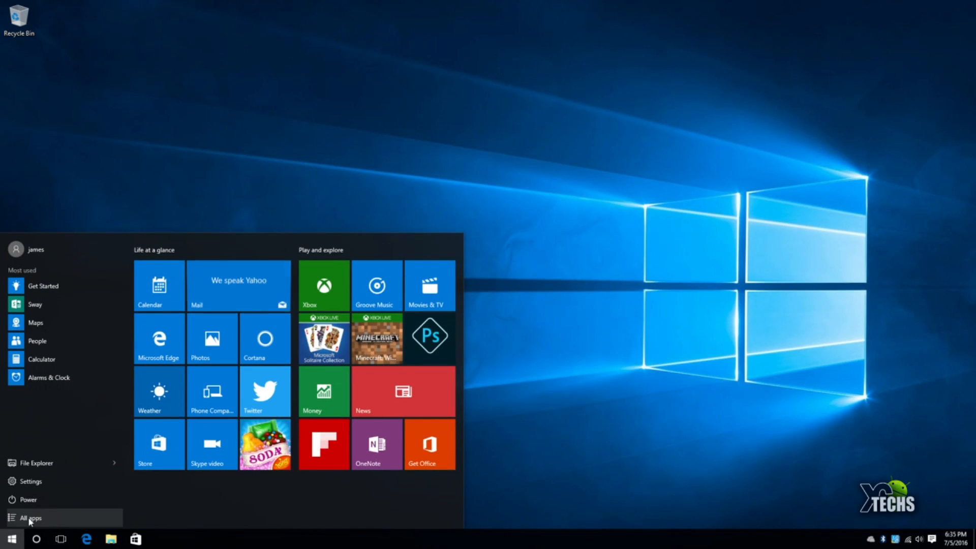
click(31, 518)
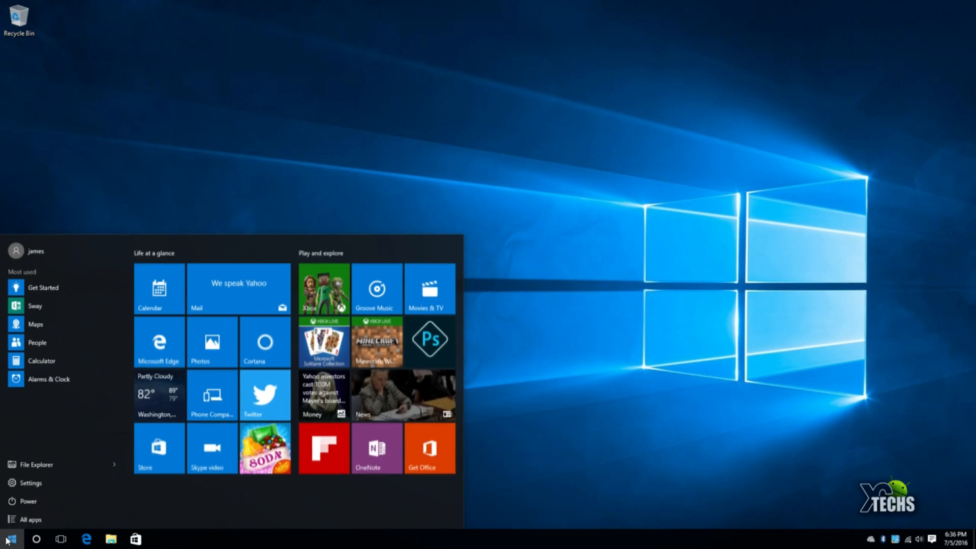
click(28, 482)
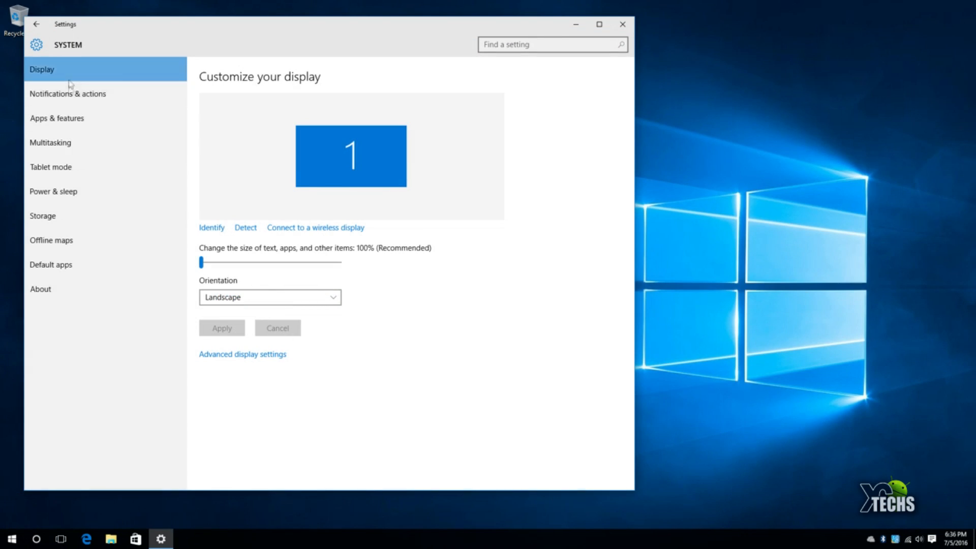
View the About page, then the Default apps and Offline maps settings
click(39, 289)
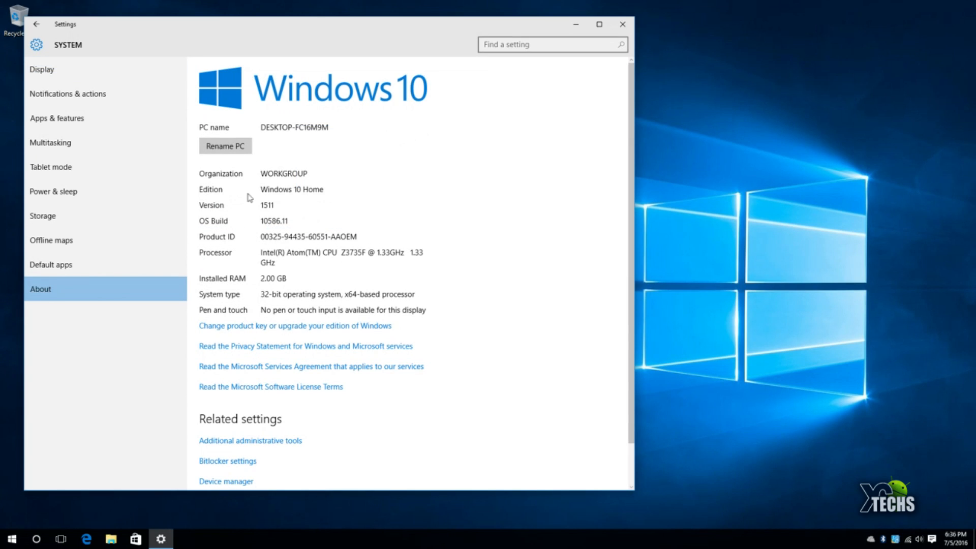
mouse_move(302, 202)
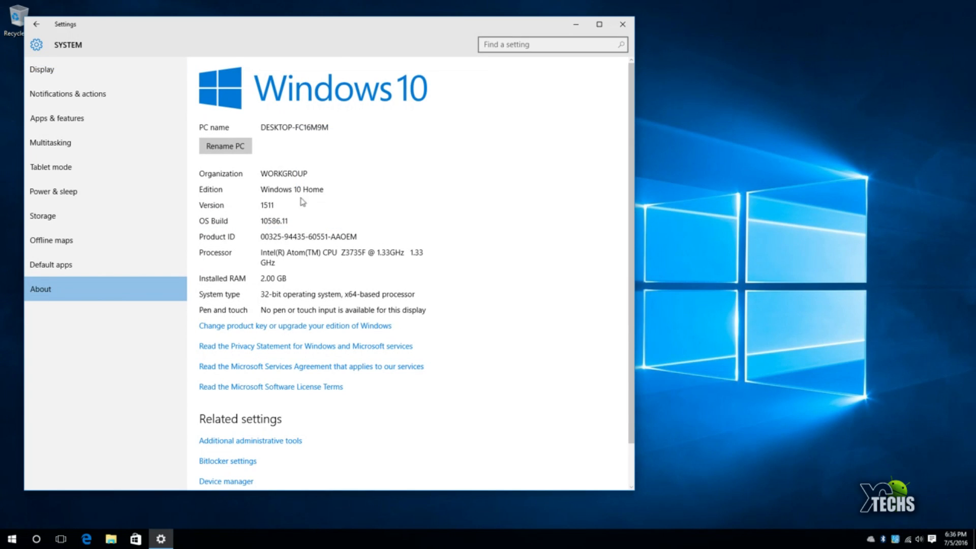
mouse_move(274, 230)
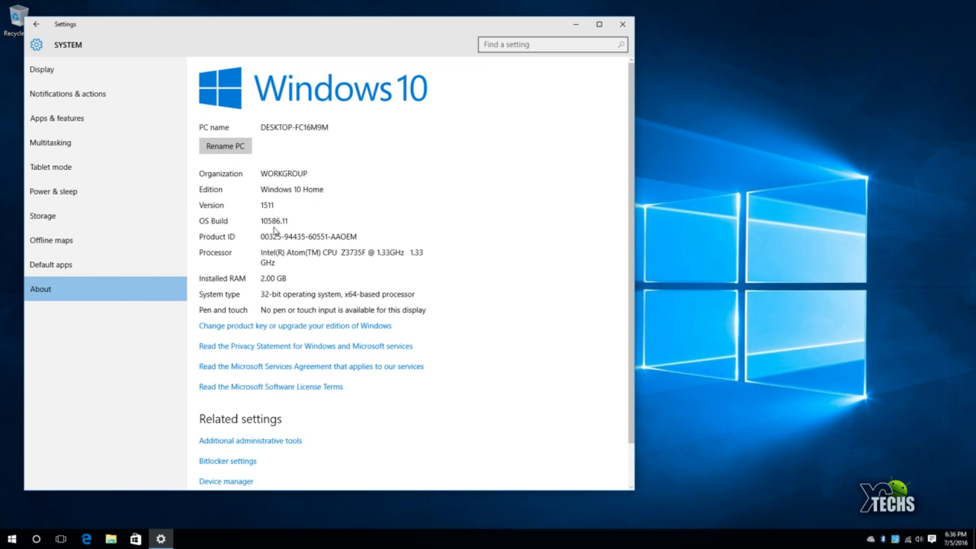
mouse_move(283, 239)
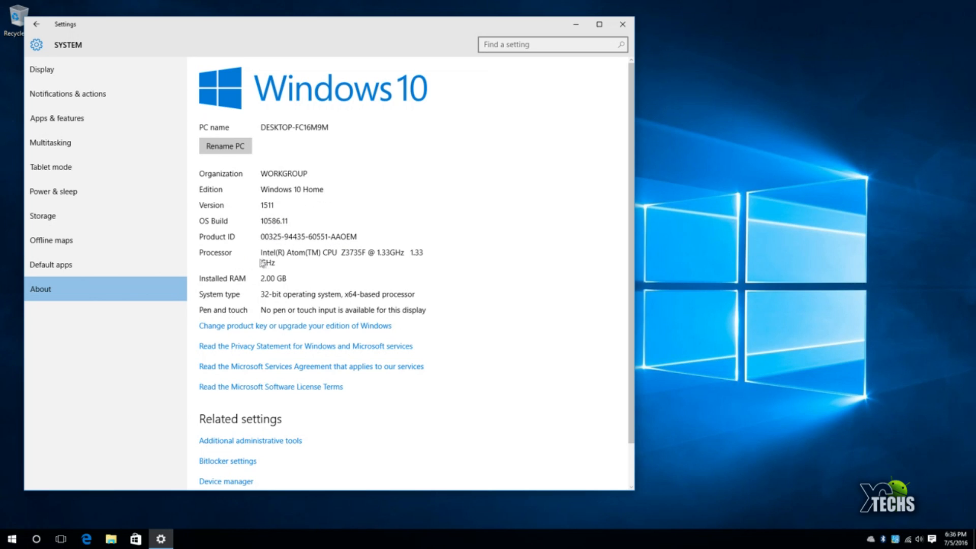
mouse_move(335, 270)
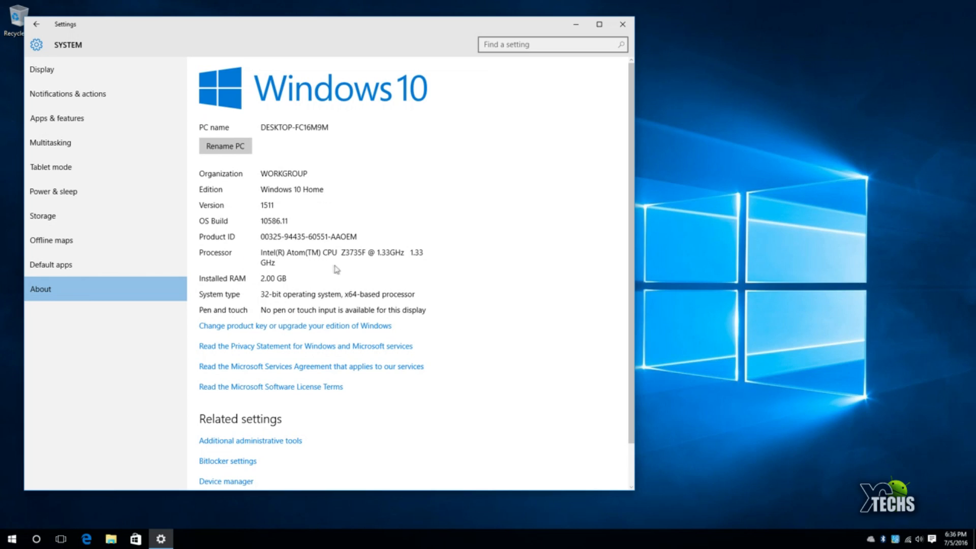
mouse_move(352, 263)
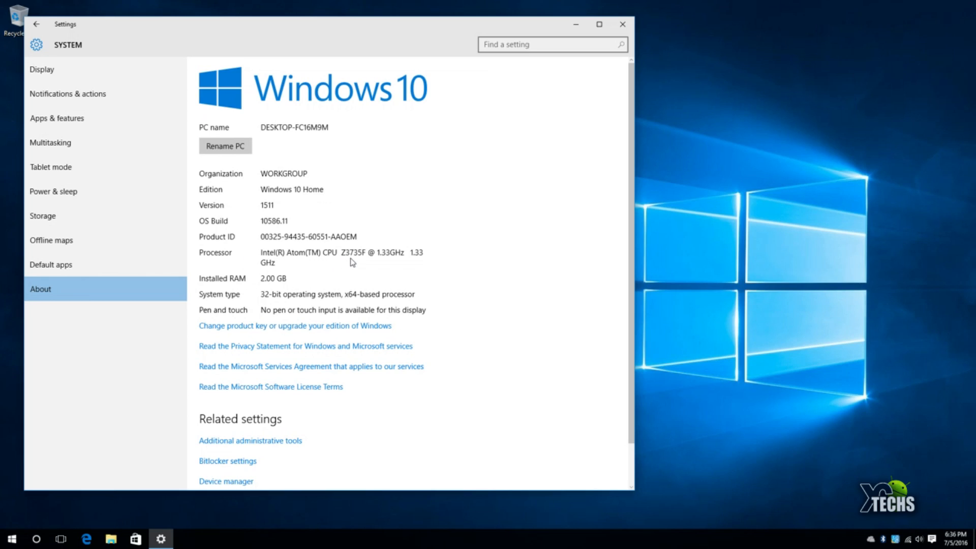
mouse_move(384, 262)
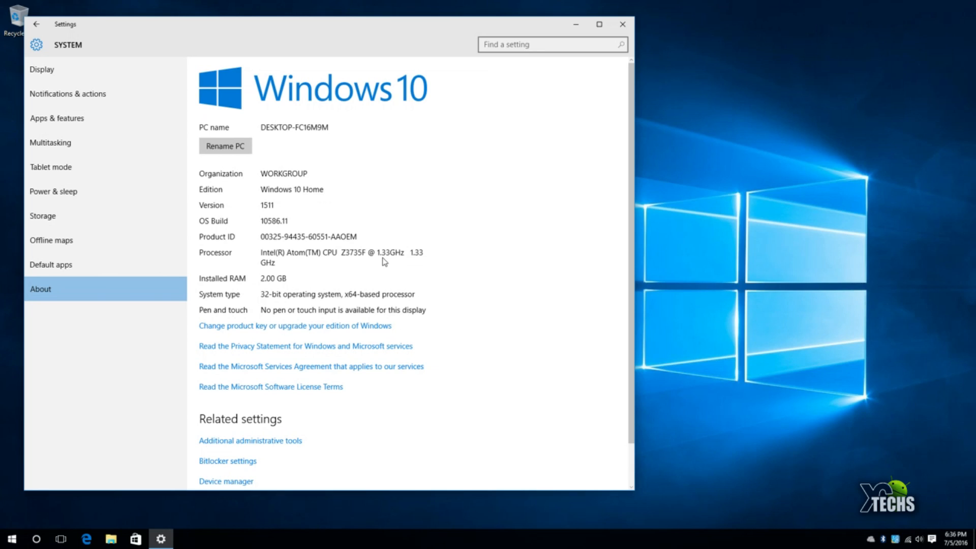
mouse_move(407, 264)
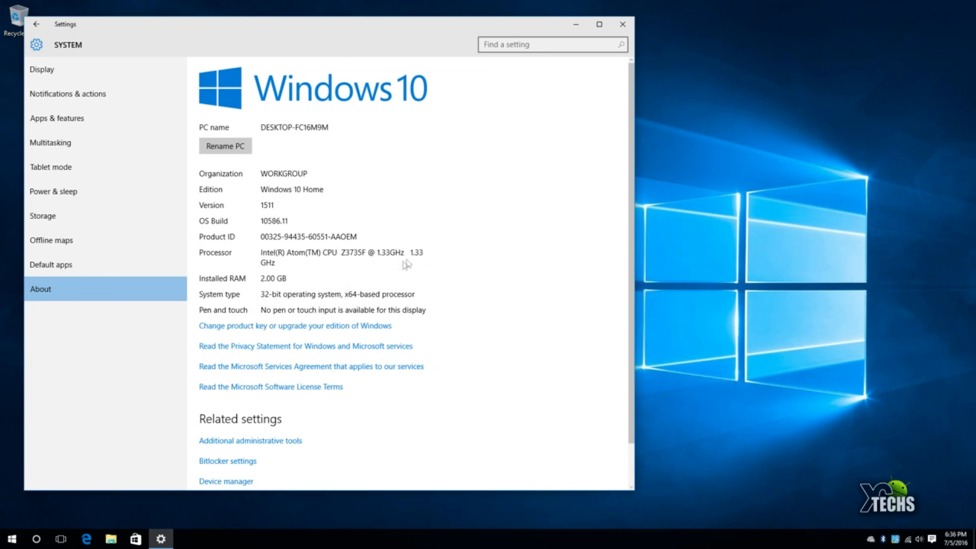
mouse_move(269, 291)
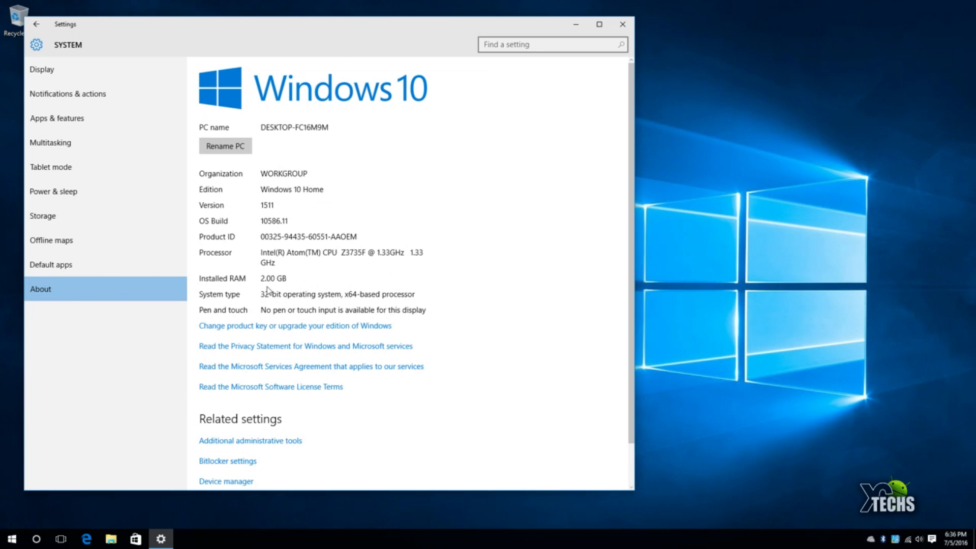
mouse_move(272, 303)
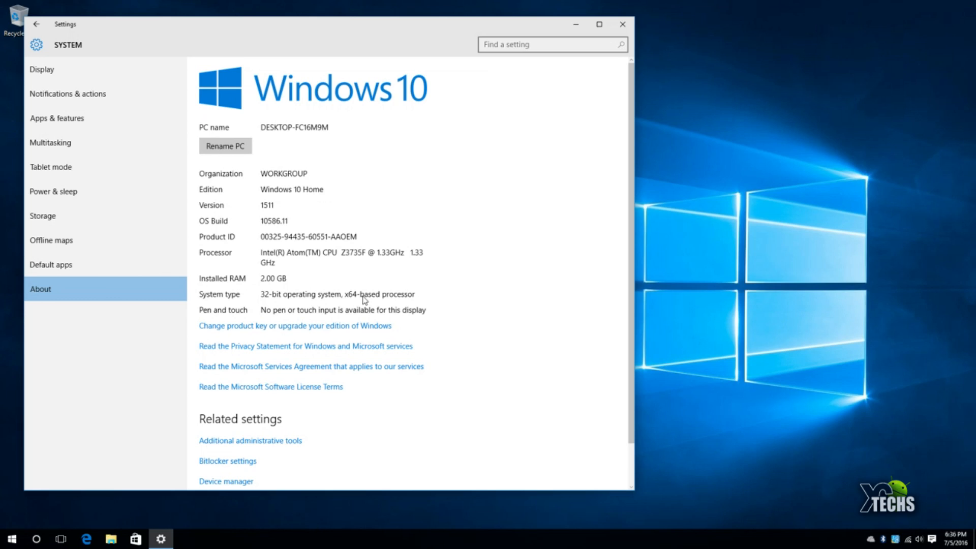
mouse_move(73, 271)
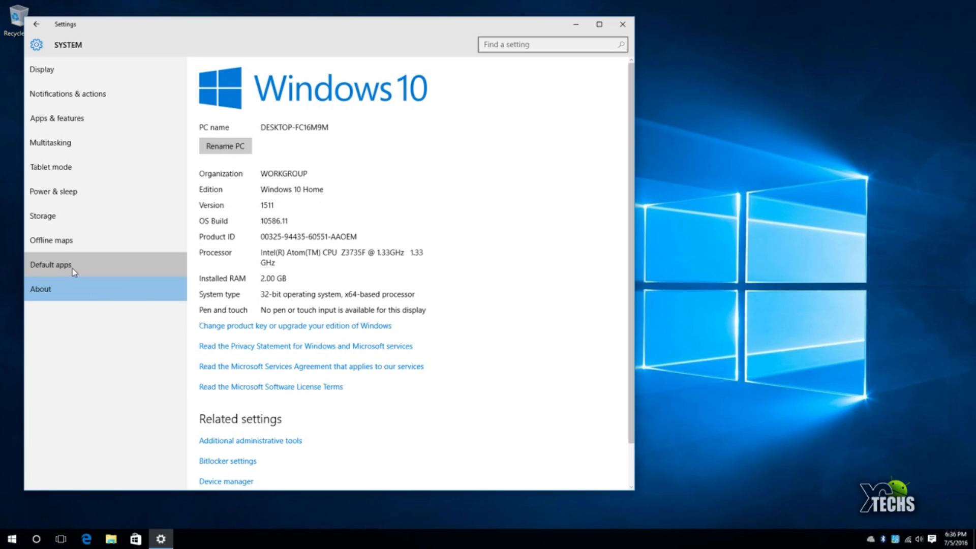
click(51, 264)
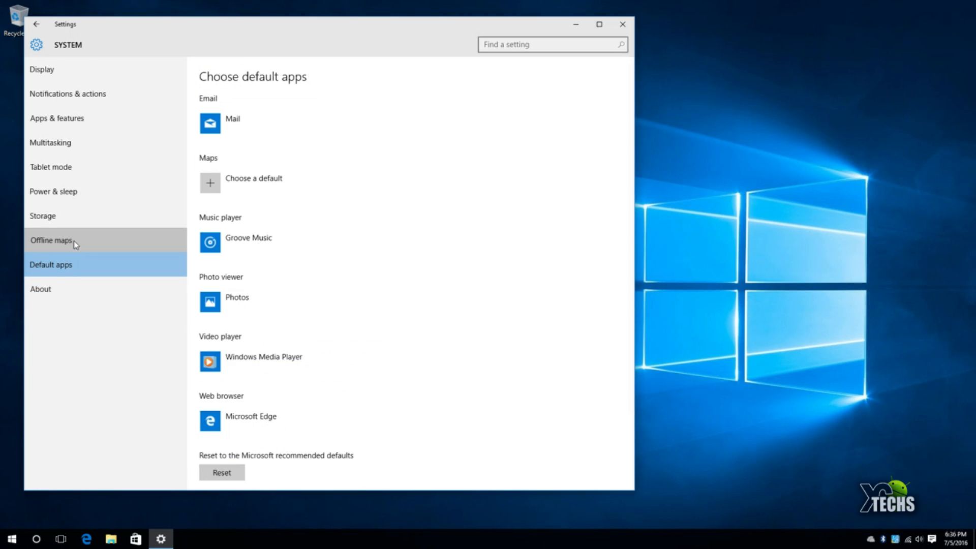
click(621, 24)
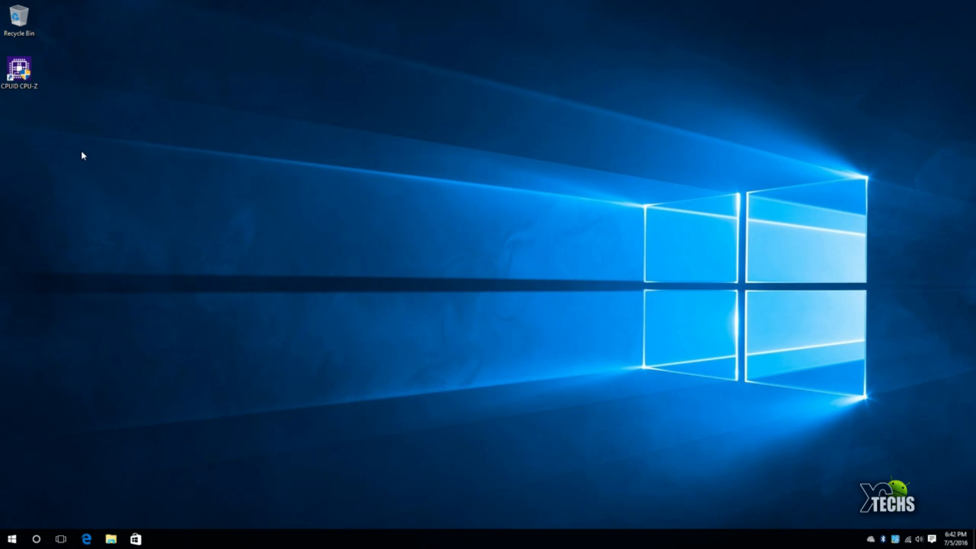
mouse_move(52, 161)
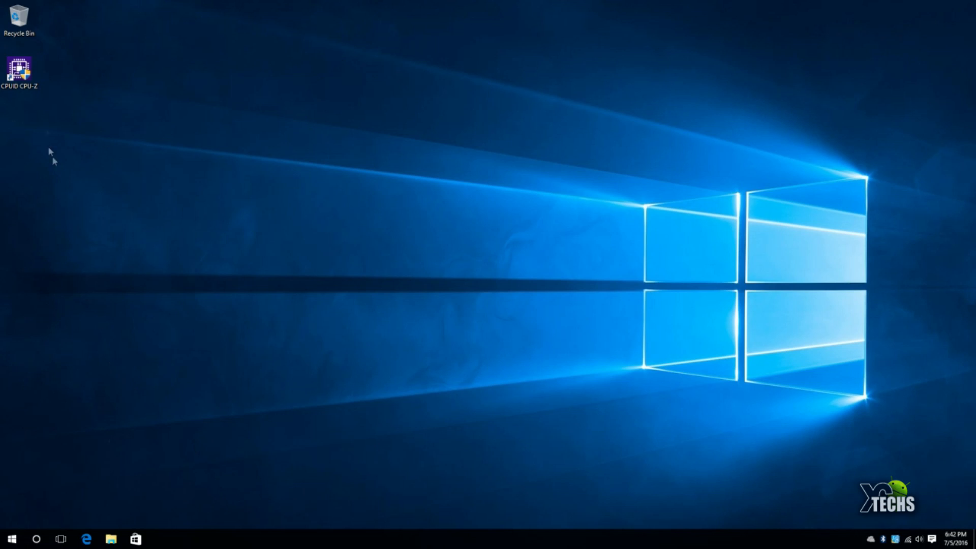
Launch CPU-Z from its desktop shortcut to see the Intel Atom Z3735F CPU tab
double_click(19, 66)
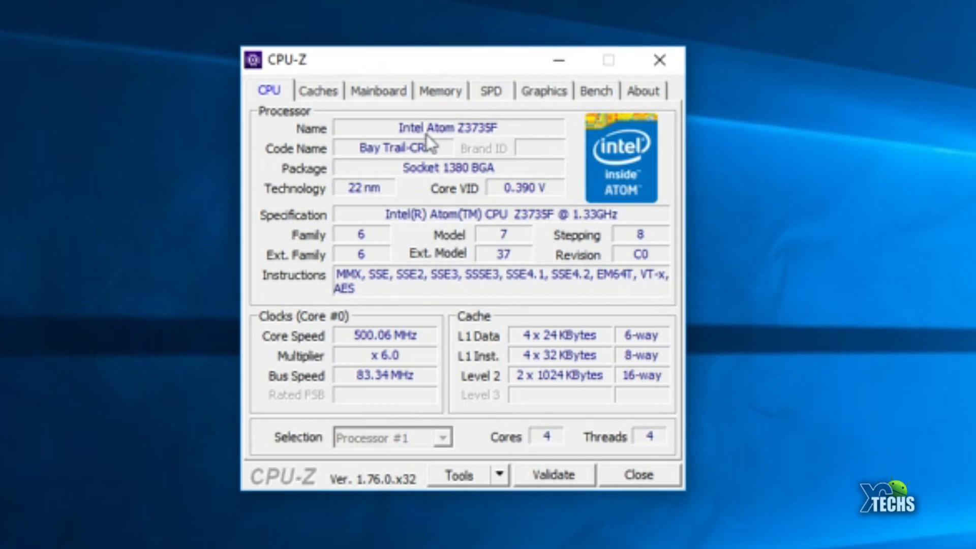
mouse_move(479, 144)
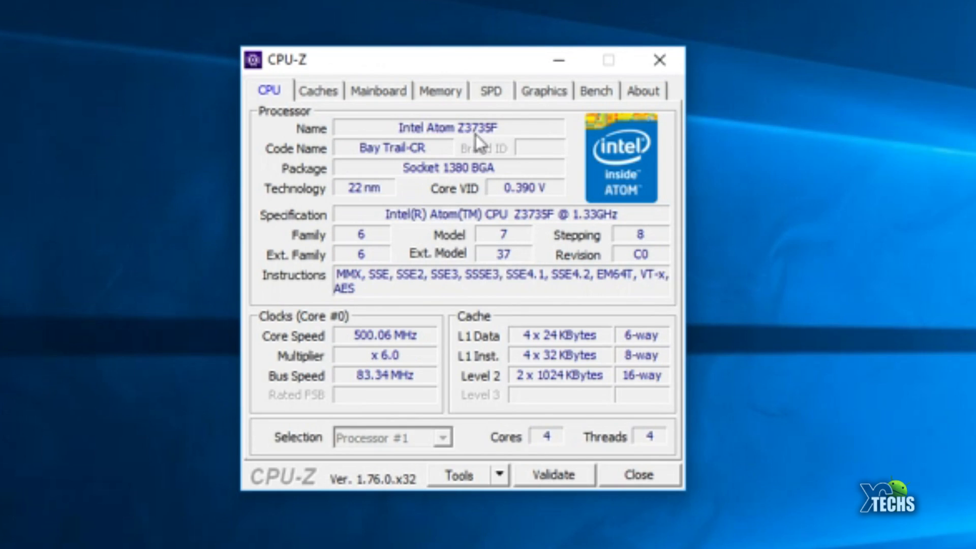
mouse_move(315, 174)
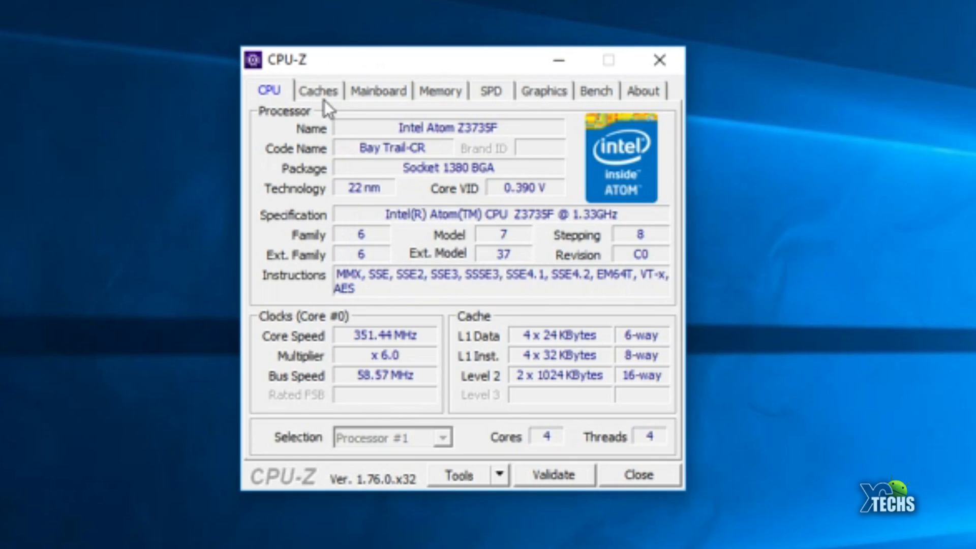
Check the MyGica IPC3700 Mainboard and 1958 MB DDR3 Memory tabs, then close CPU-Z
click(378, 91)
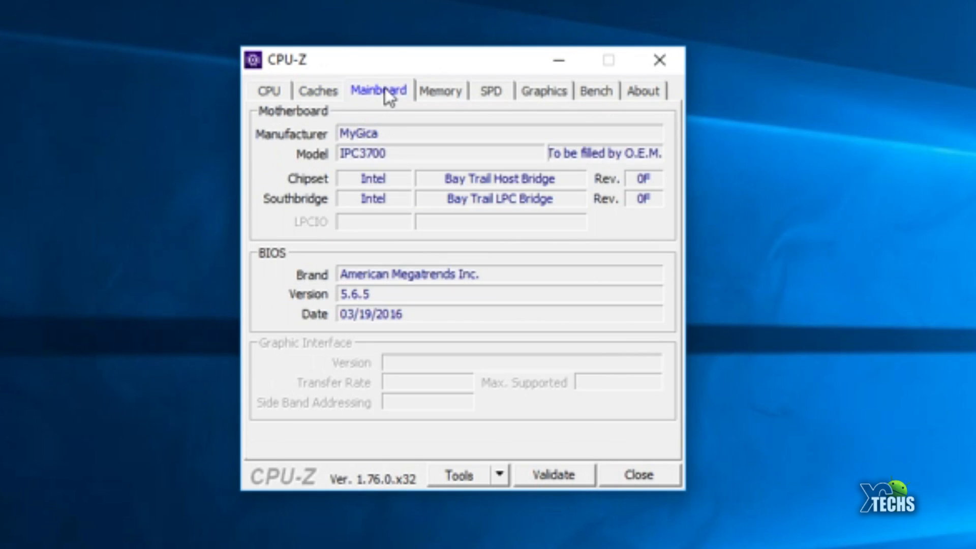
mouse_move(374, 155)
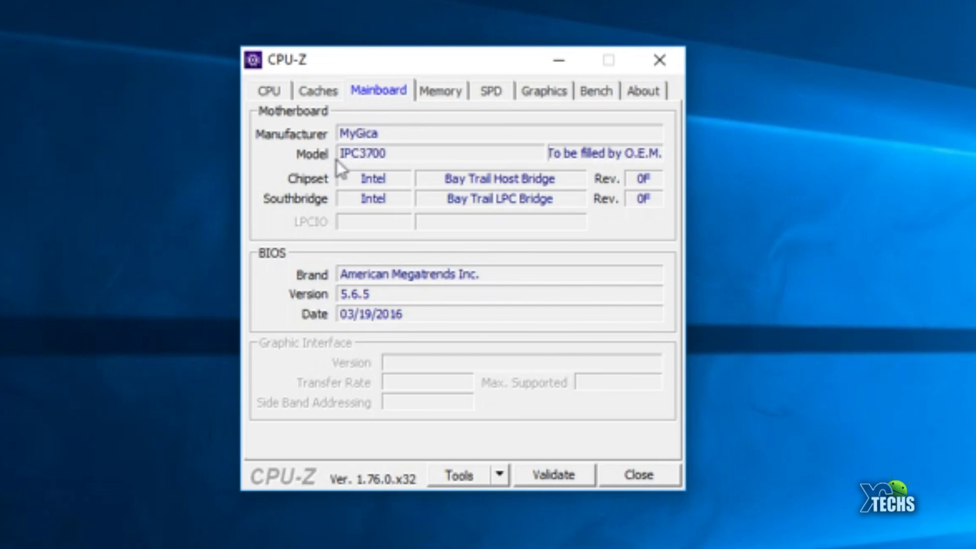
mouse_move(395, 114)
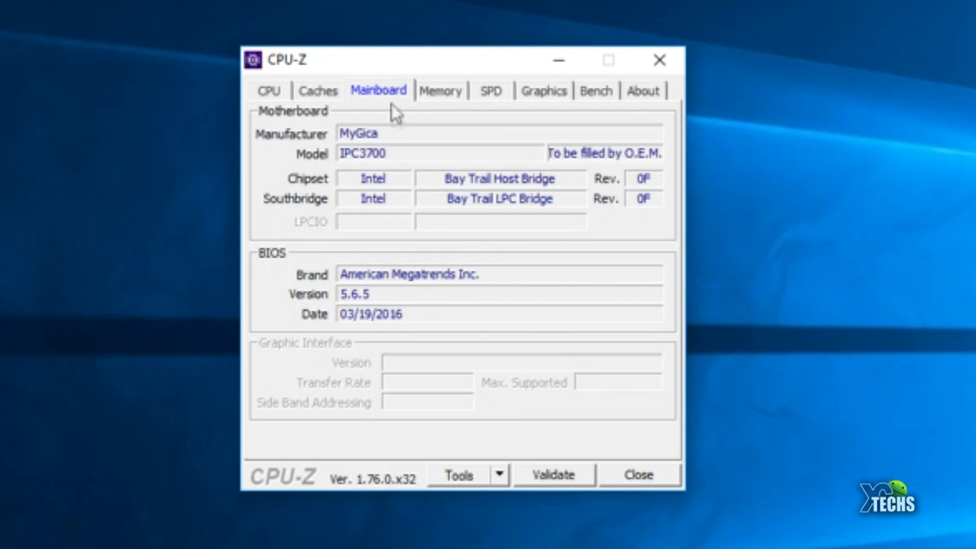
mouse_move(344, 299)
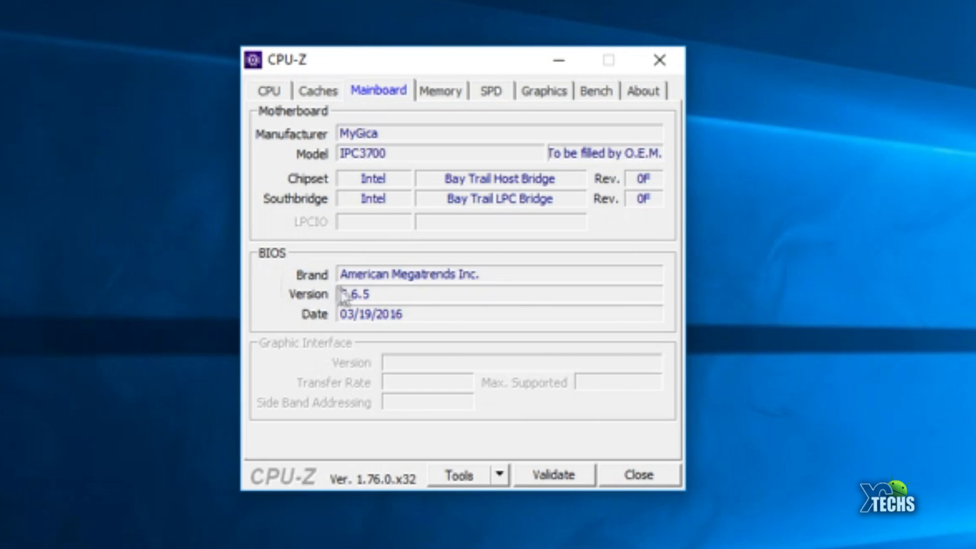
mouse_move(389, 236)
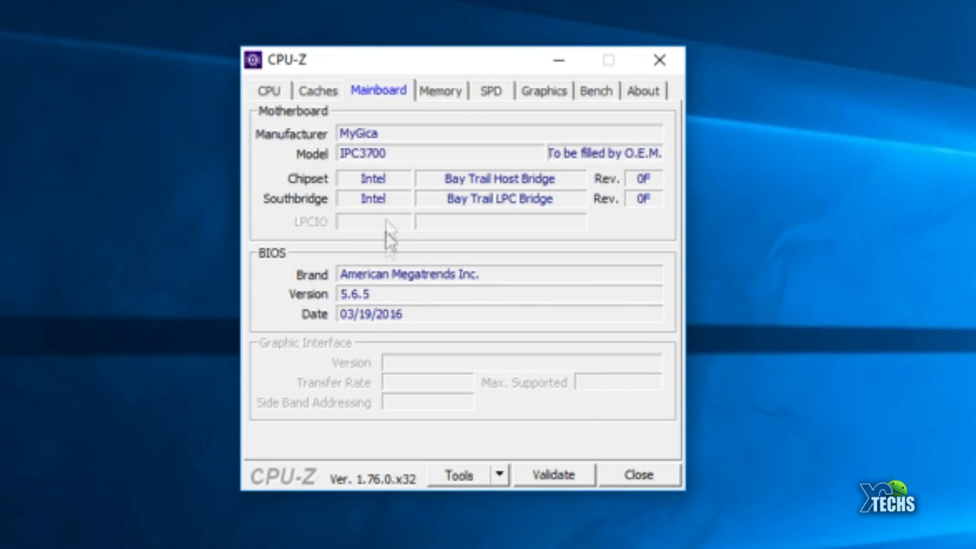
click(441, 90)
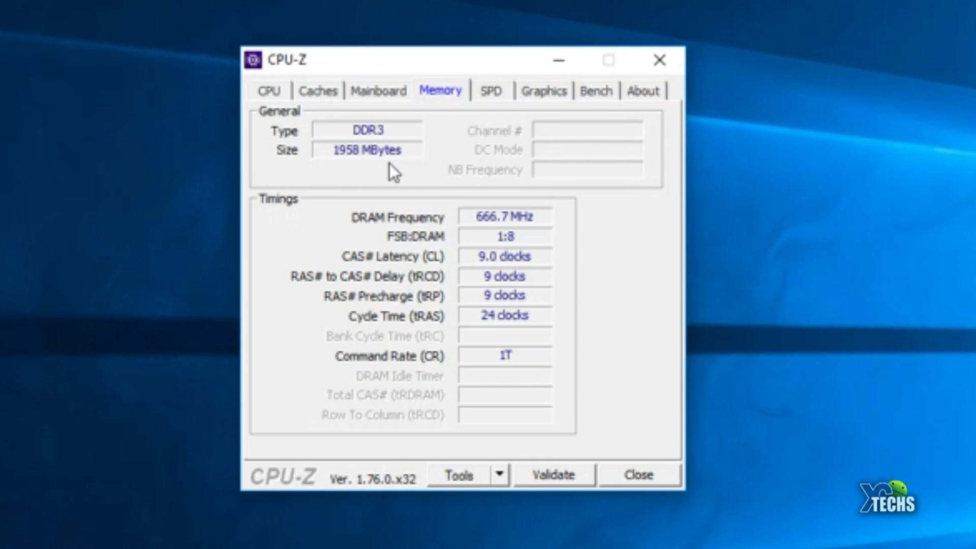
mouse_move(391, 236)
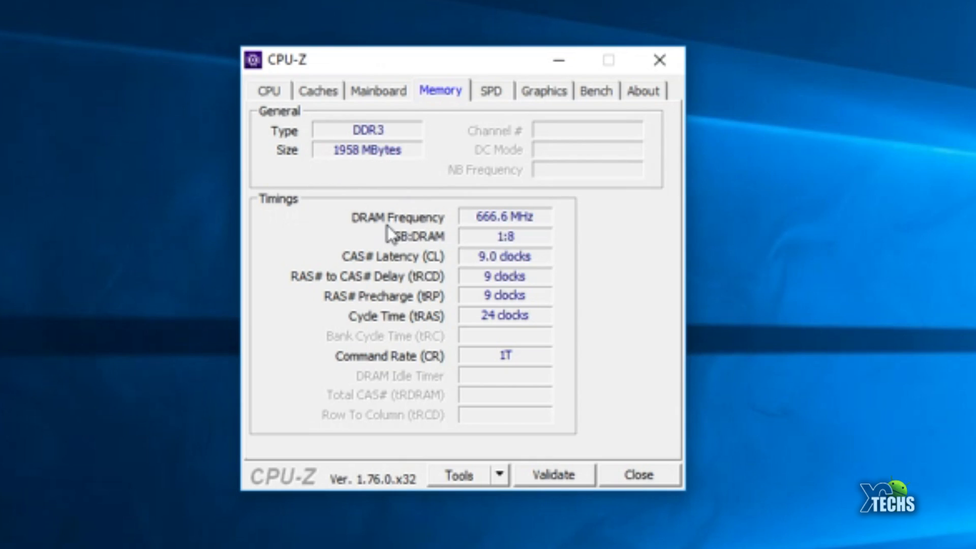
mouse_move(498, 268)
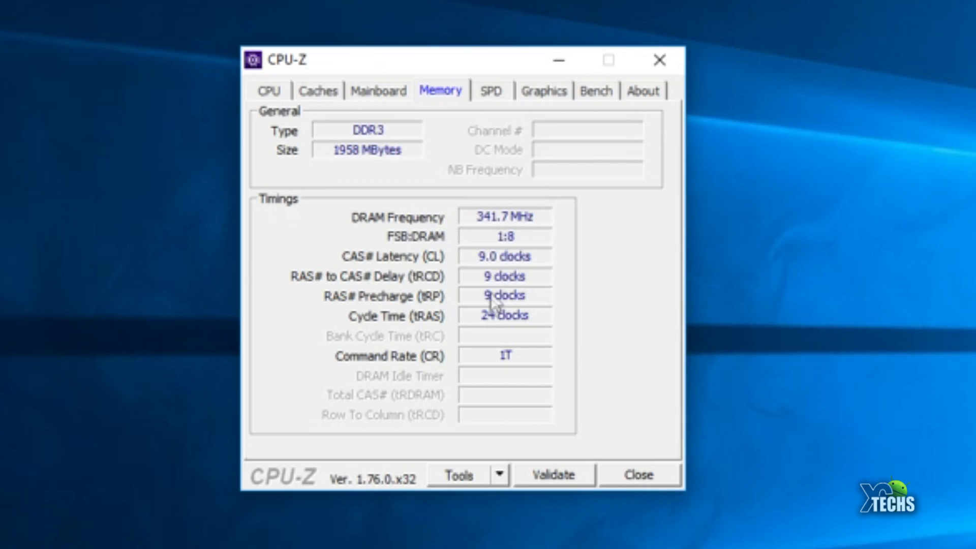
click(543, 90)
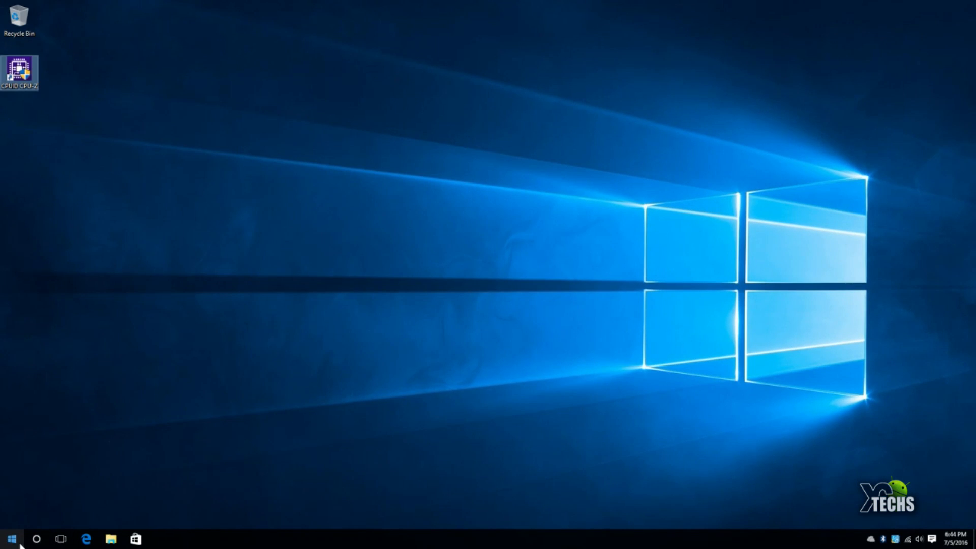
Open All apps from Start and scroll the list to find Kodi
click(9, 539)
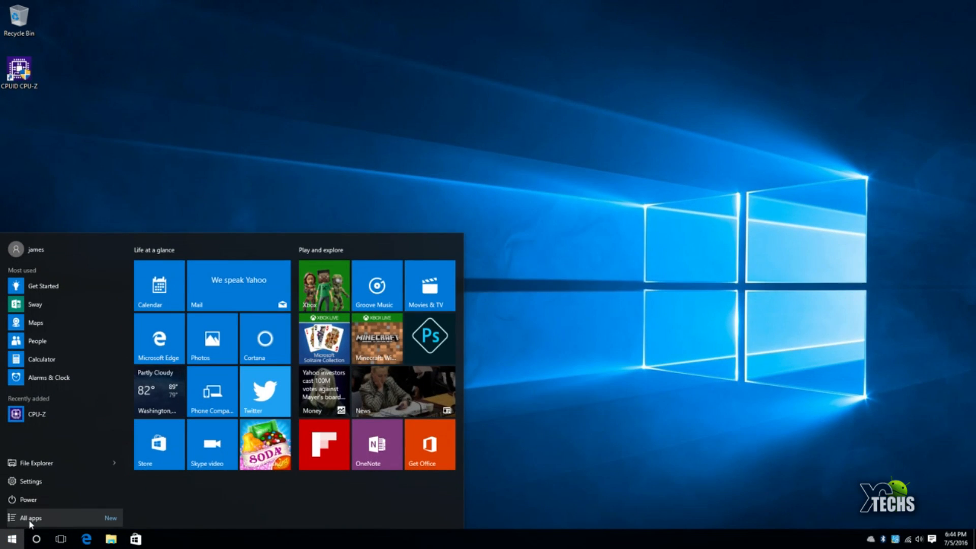
click(30, 517)
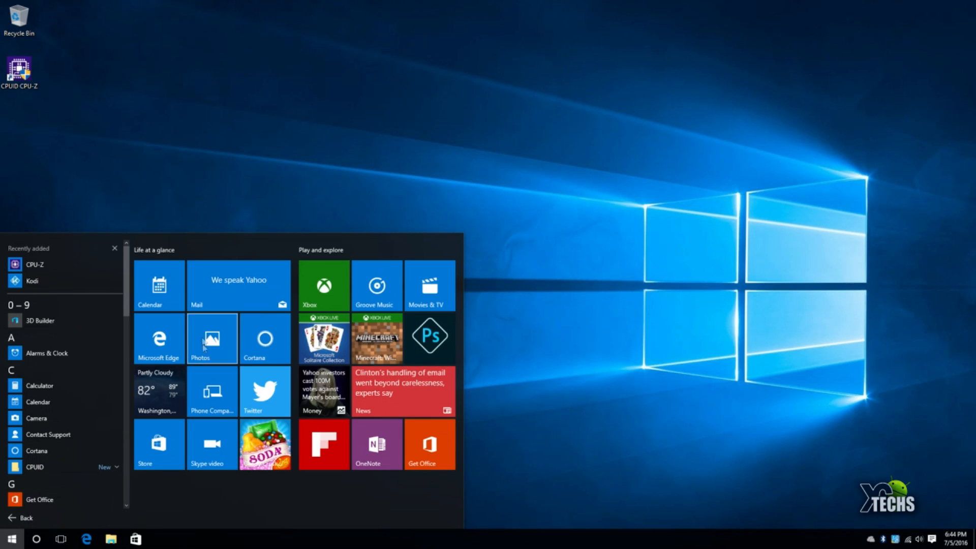
scroll(down, 3)
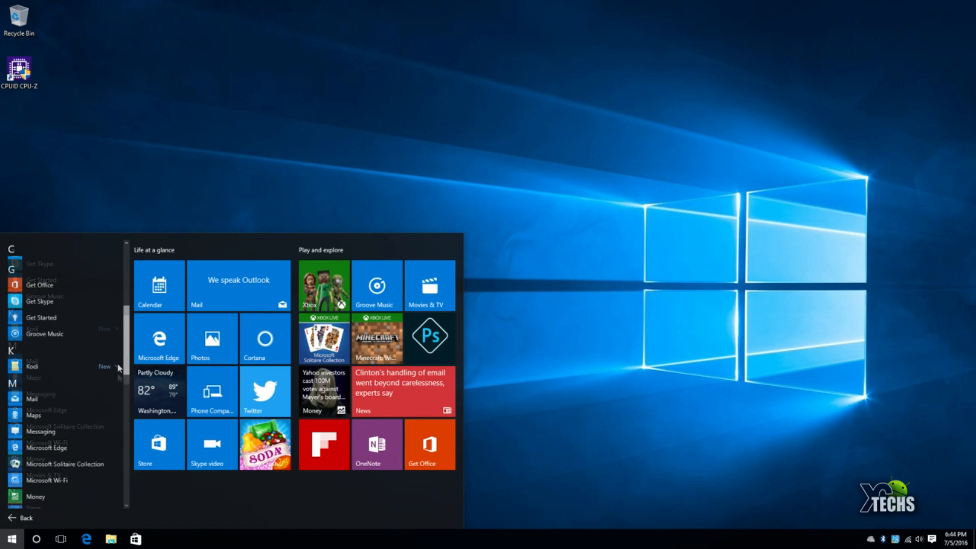
scroll(down, 3)
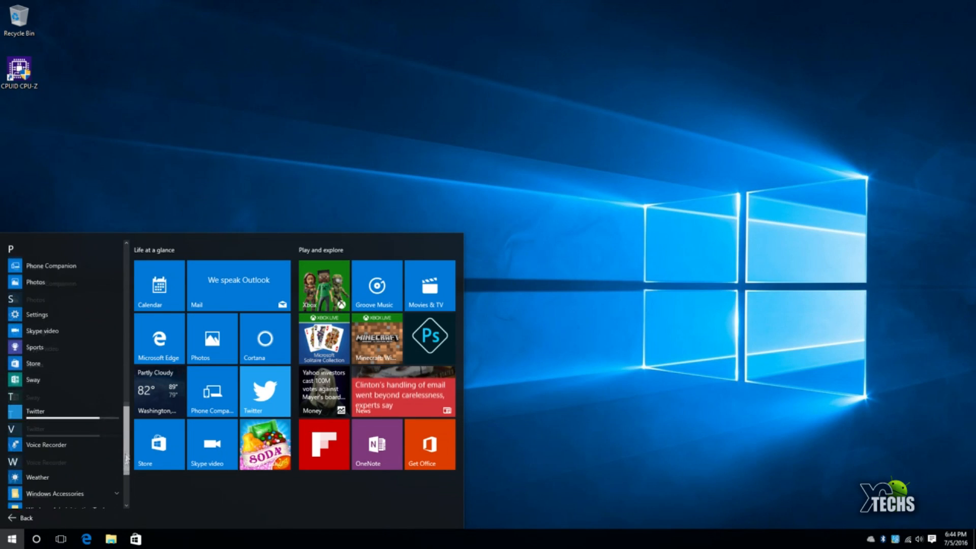
scroll(up, 3)
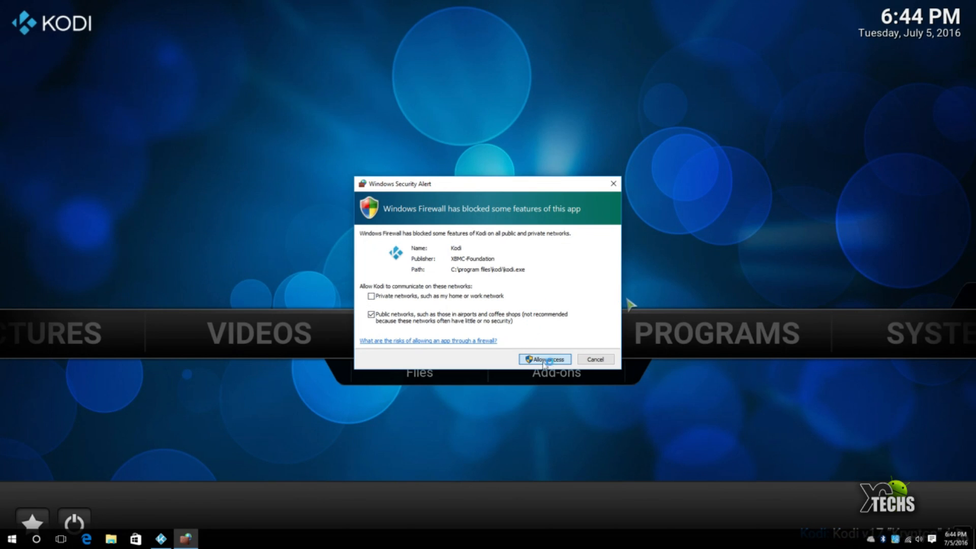
Allow Kodi network access in the Windows Security Alert
click(544, 359)
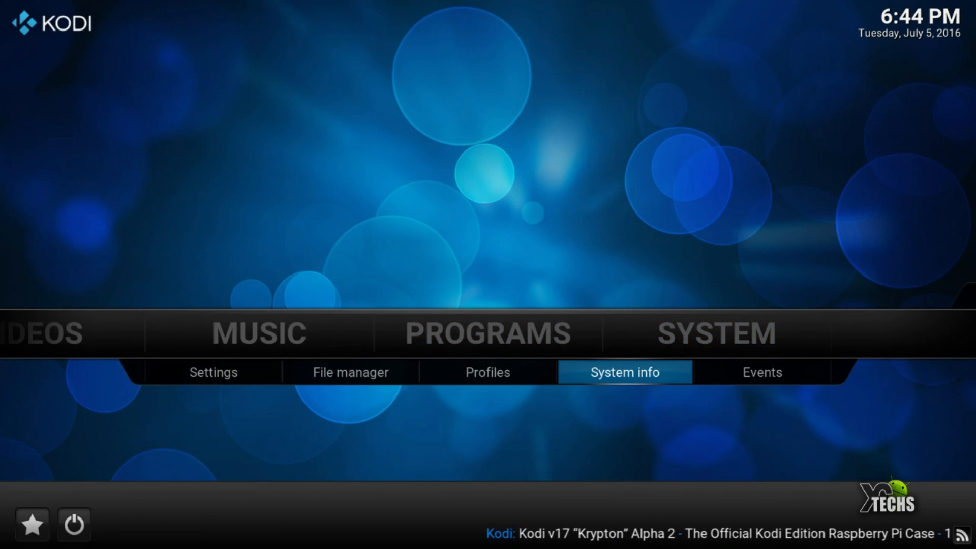
click(624, 372)
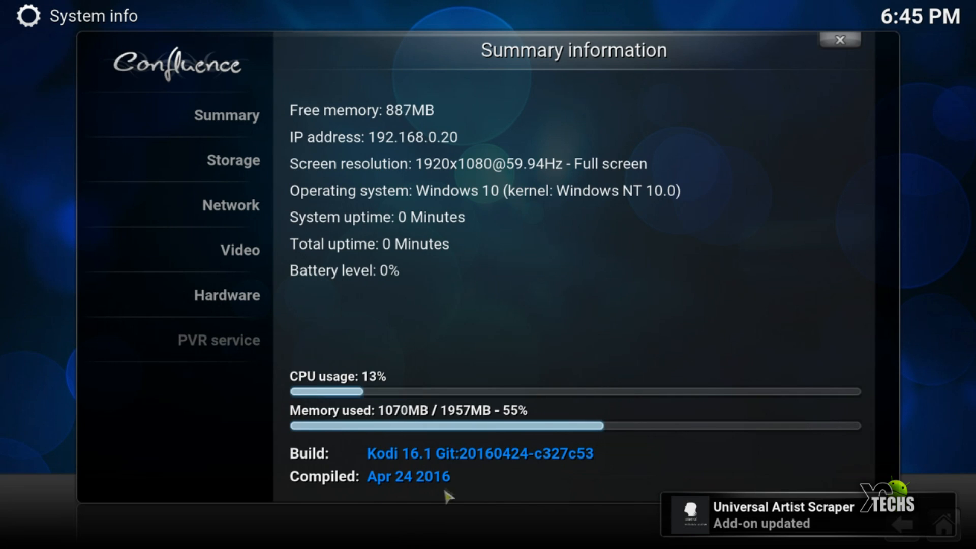
mouse_move(463, 211)
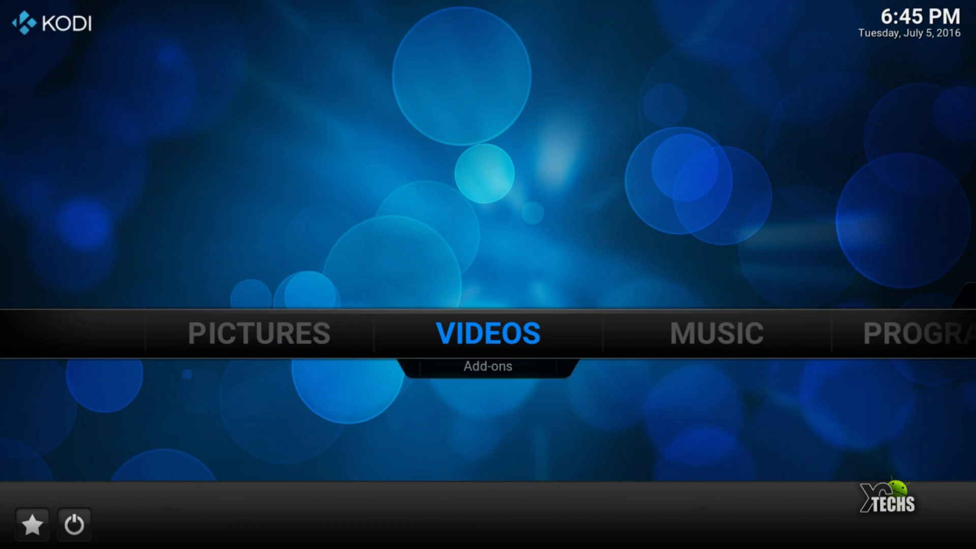
Quit Kodi using Exit from the bottom-left power menu
click(488, 332)
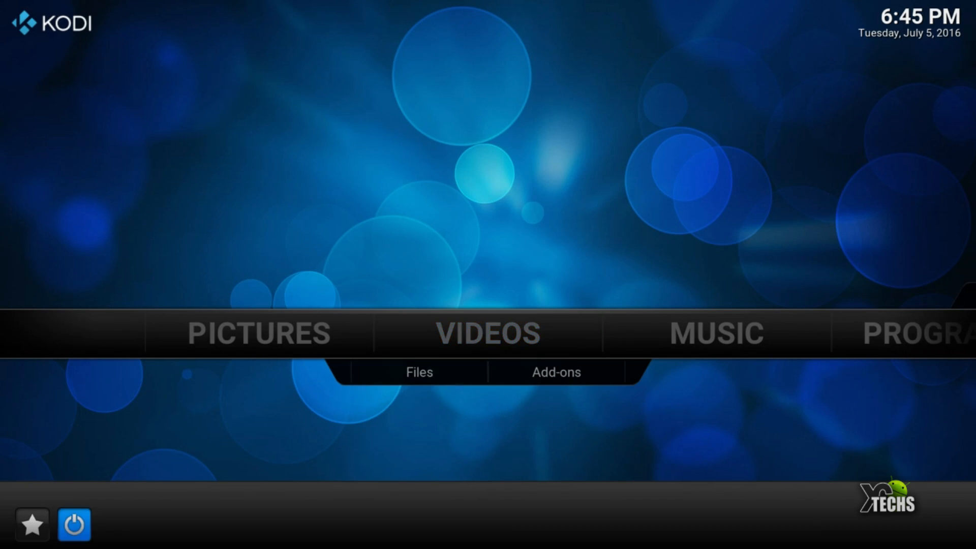
click(73, 525)
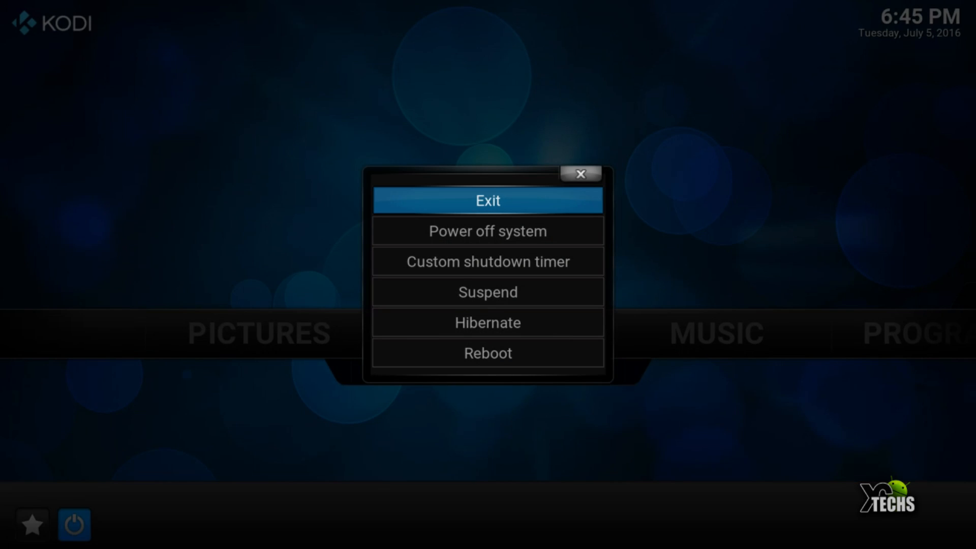
click(488, 201)
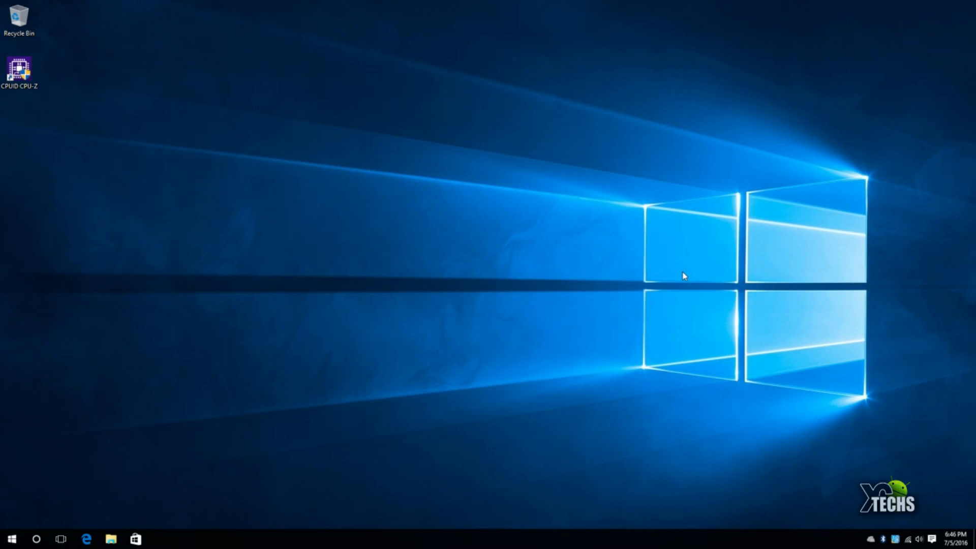